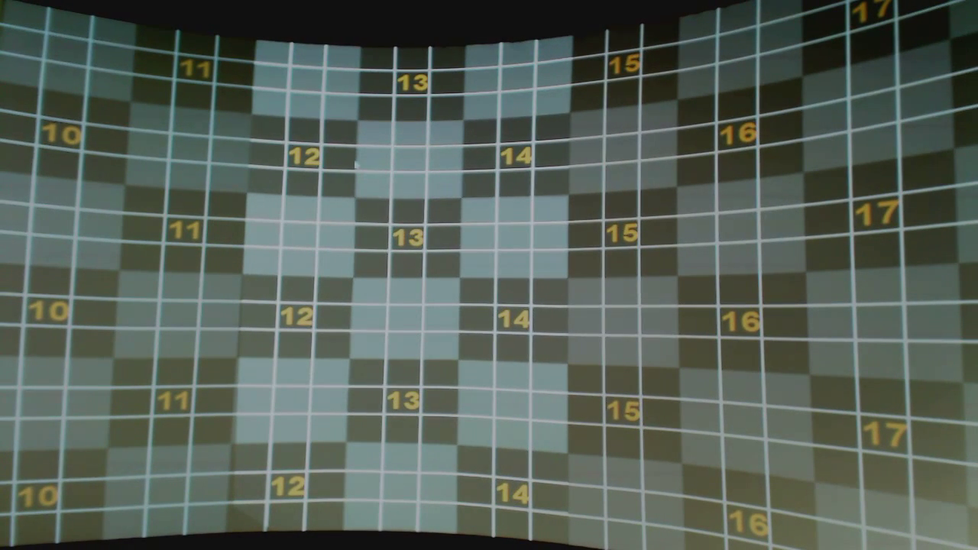
{"action": "mouse_move", "coordinate": [421, 210]}
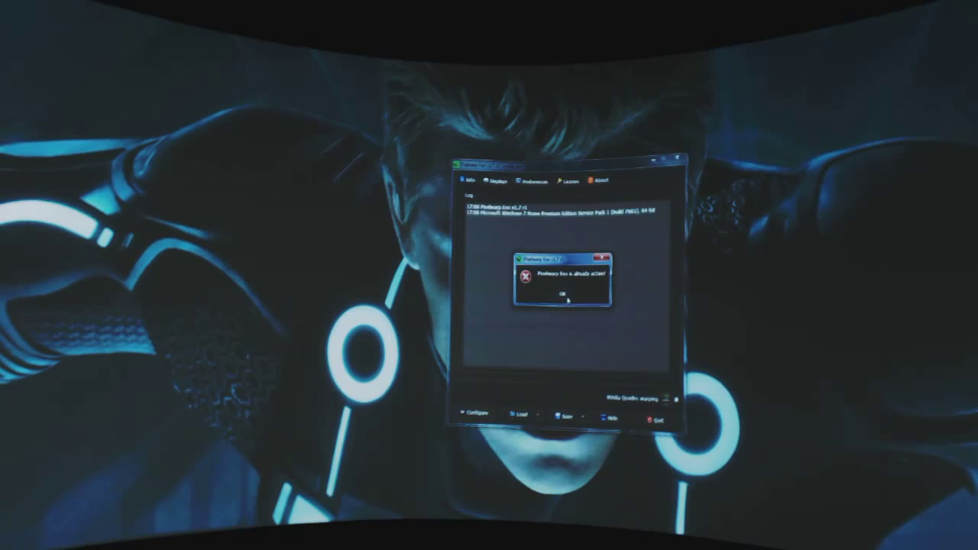
- Dismiss the 'already active' warning and start loading a camera calibration file
{"action": "left_click", "coordinate": [558, 295]}
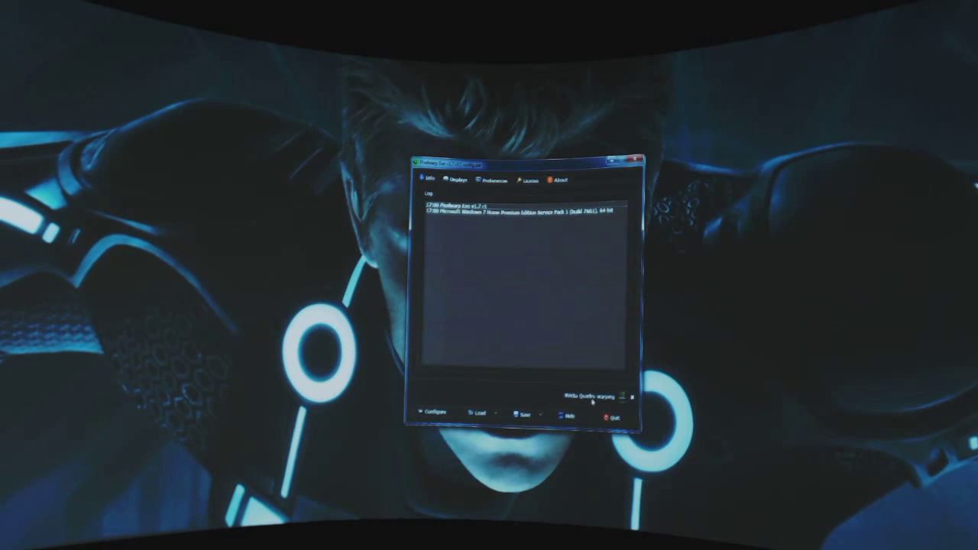
{"action": "mouse_move", "coordinate": [548, 319]}
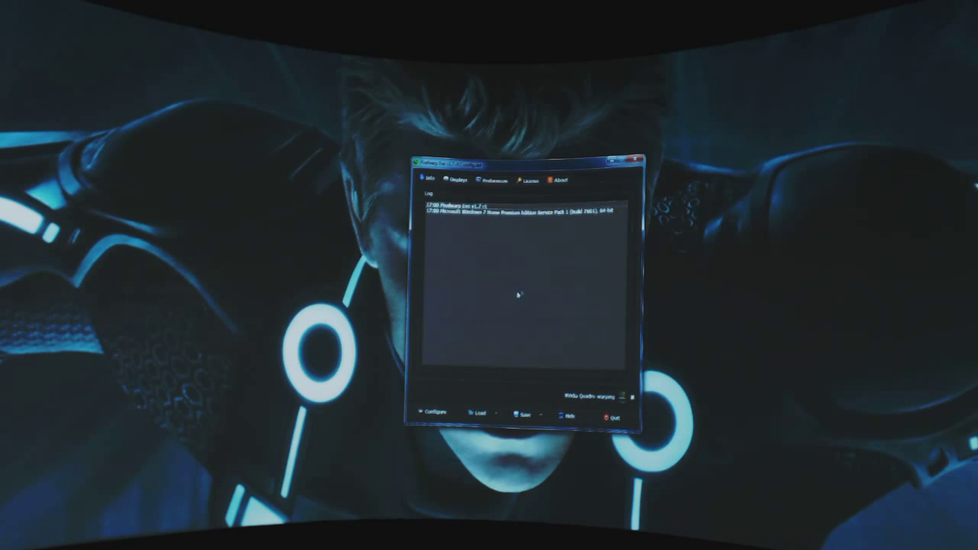
{"action": "mouse_move", "coordinate": [551, 278]}
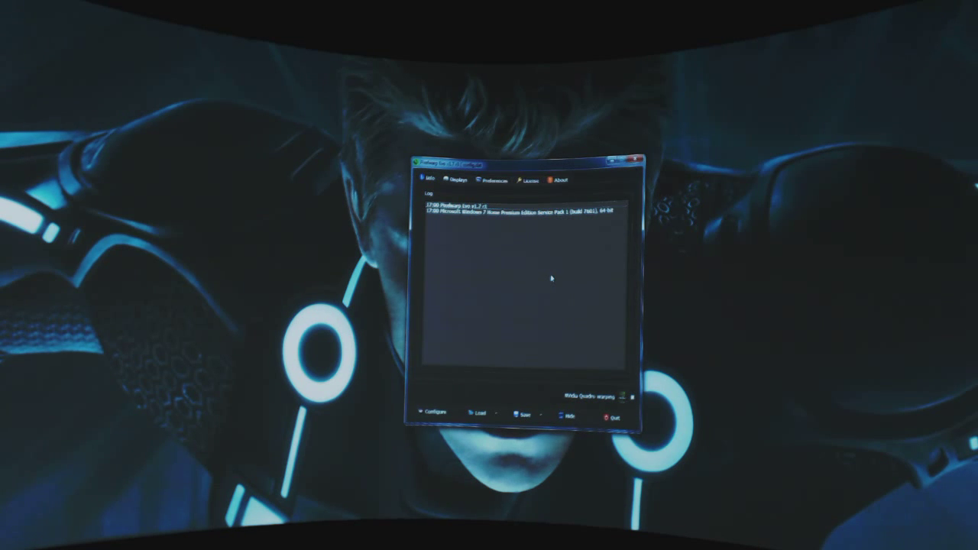
{"action": "mouse_move", "coordinate": [477, 246]}
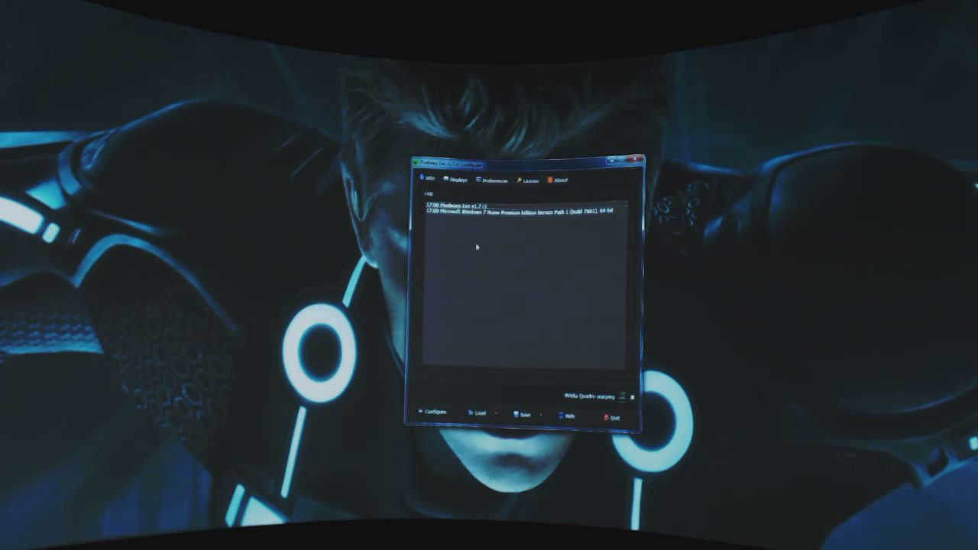
{"action": "left_click", "coordinate": [453, 180]}
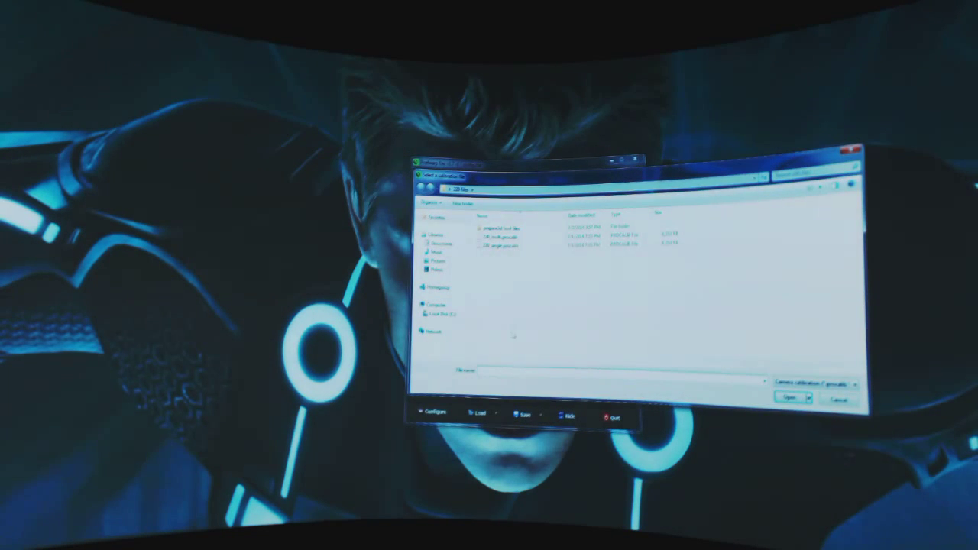
- Pick the camera calibration file from the two warp files listed
{"action": "left_click", "coordinate": [500, 236]}
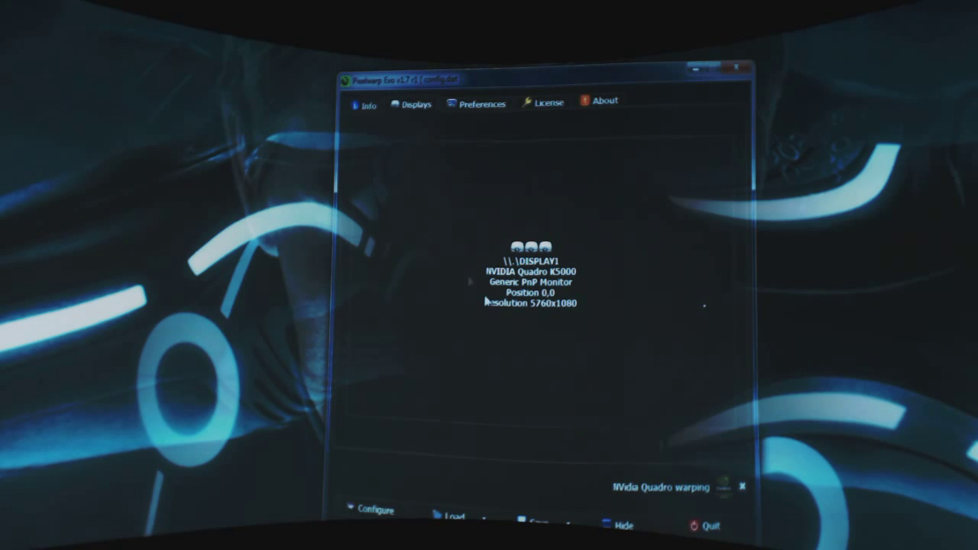
{"action": "mouse_move", "coordinate": [522, 189]}
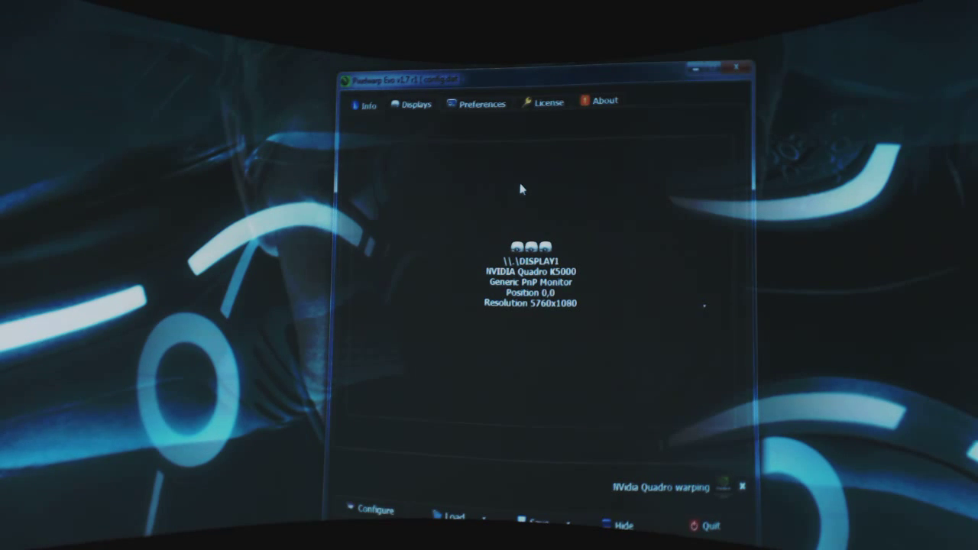